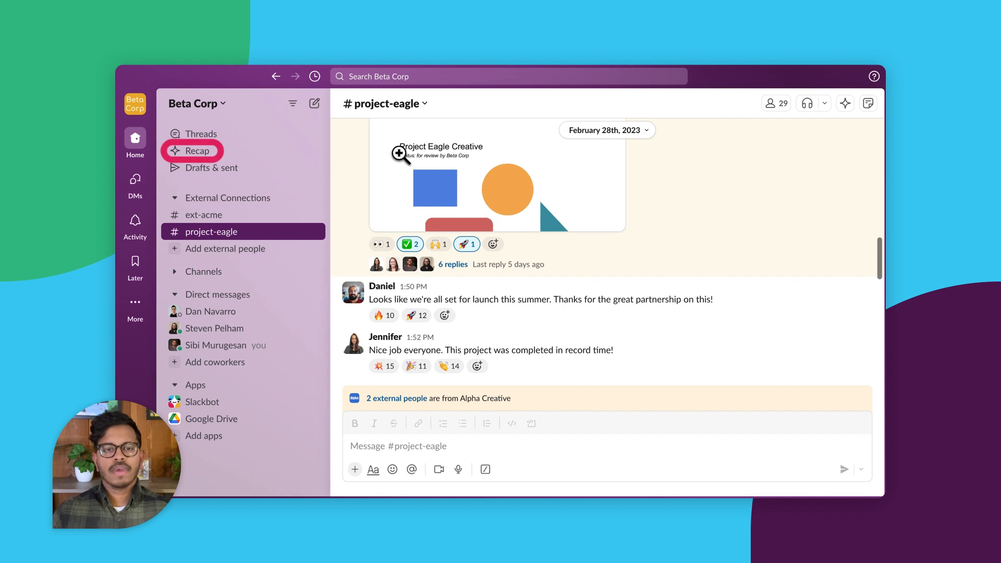
Step: Go to the Recap page and bring up the channel picker for the recap
click(197, 150)
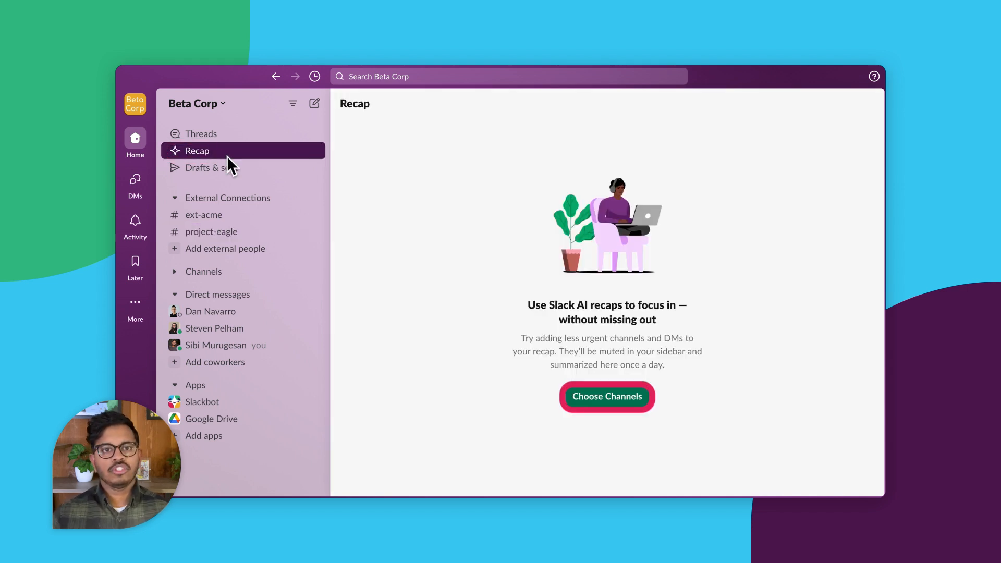
click(606, 397)
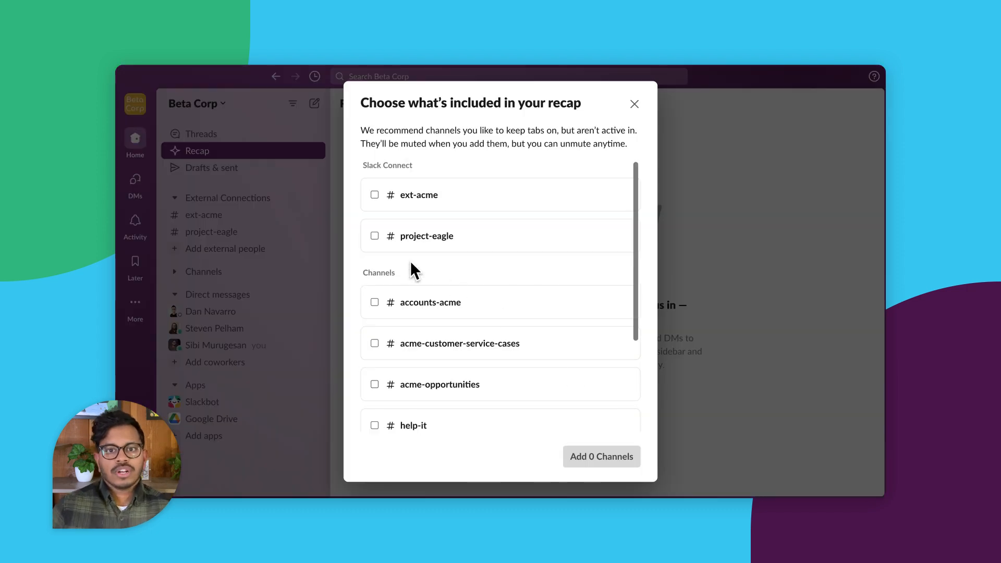
Step: Select project-eagle and project-falcon and add both channels to the recap
click(374, 236)
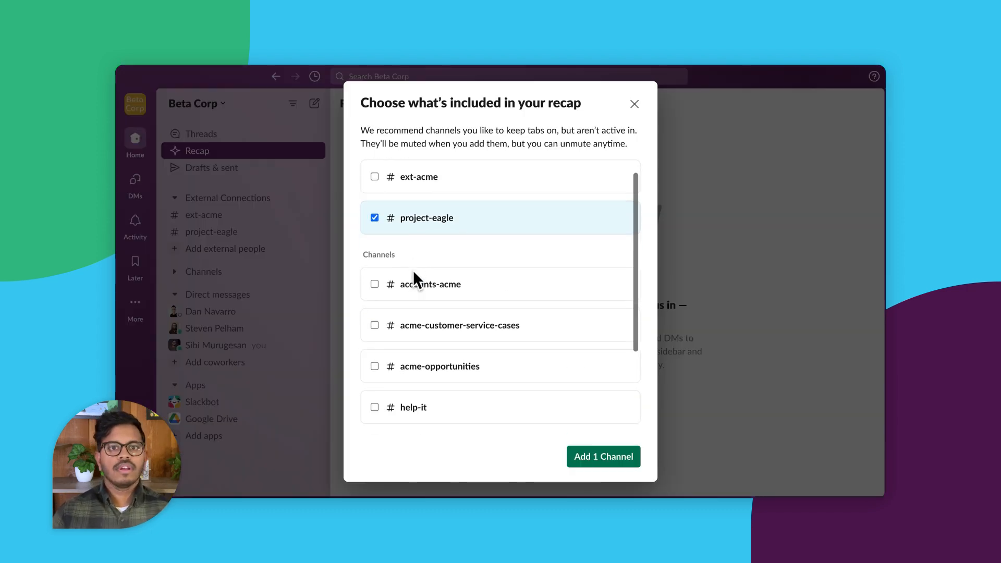
scroll(down, 3)
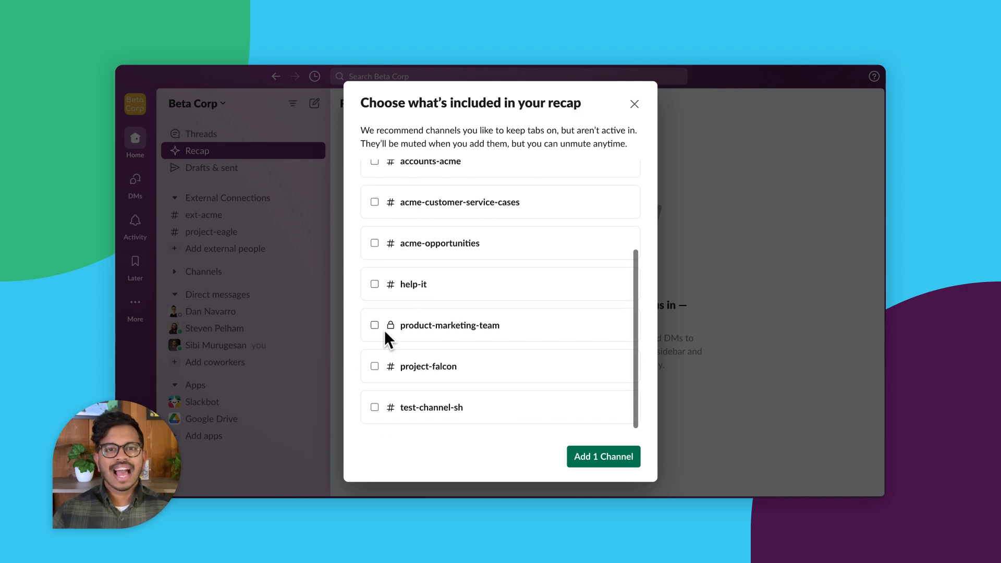
click(374, 366)
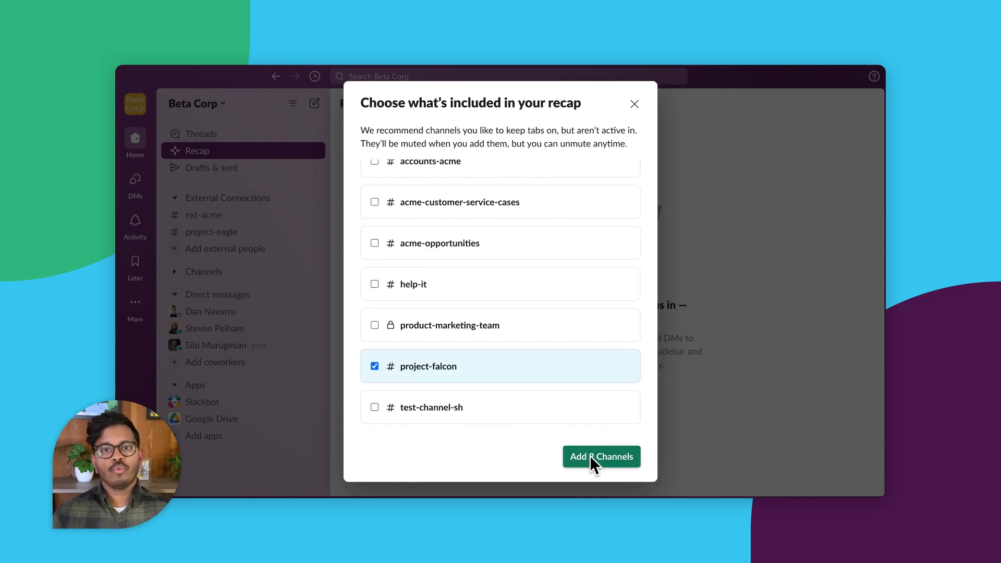
click(601, 456)
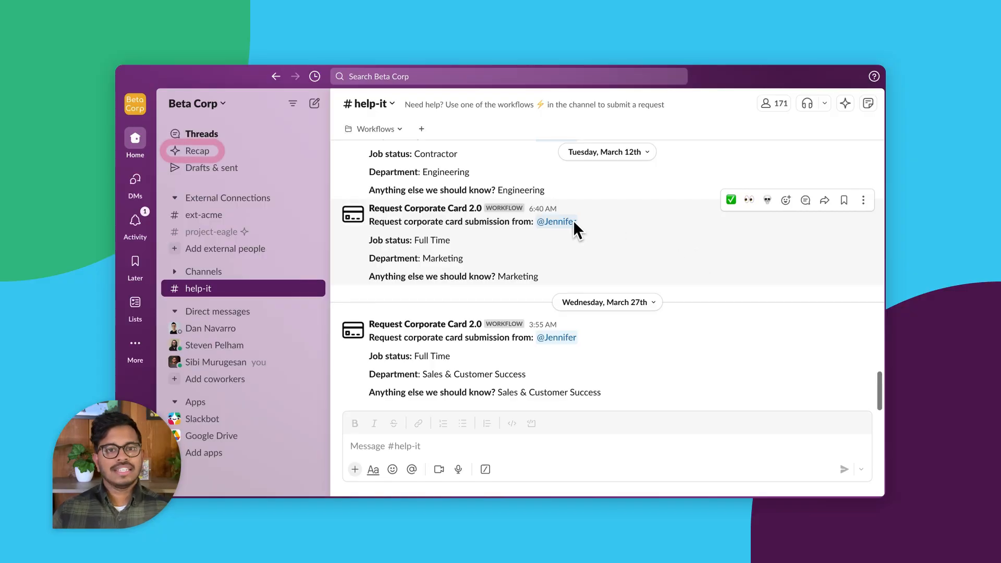
Step: Return to the Recap page and read through the project-eagle and project-falcon summaries
click(198, 151)
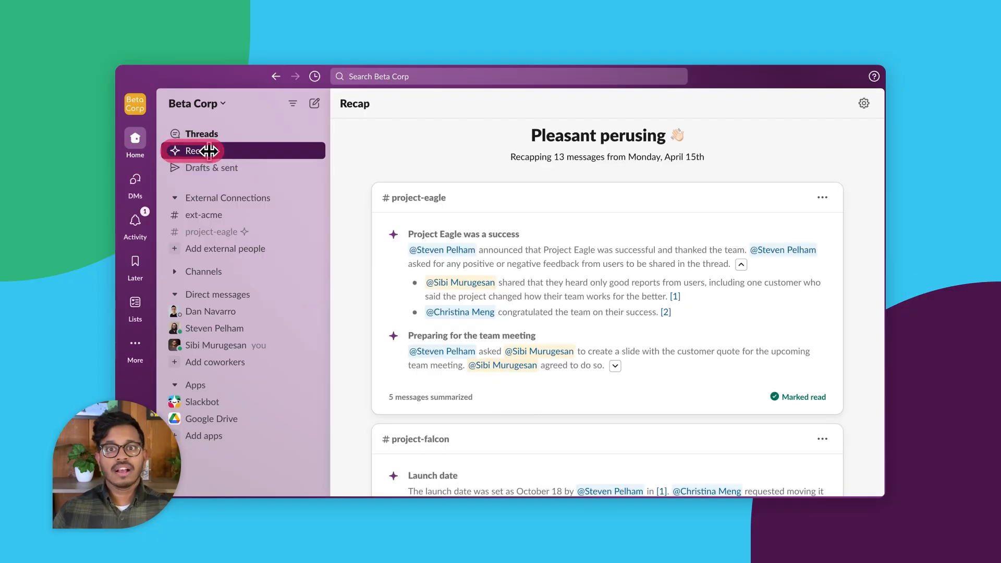
mouse_move(563, 207)
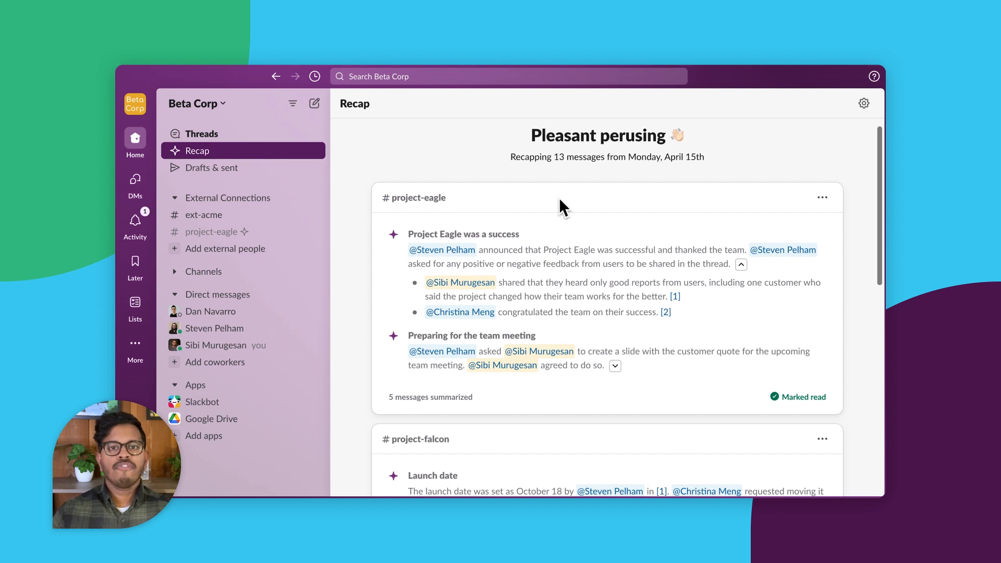
scroll(down, 3)
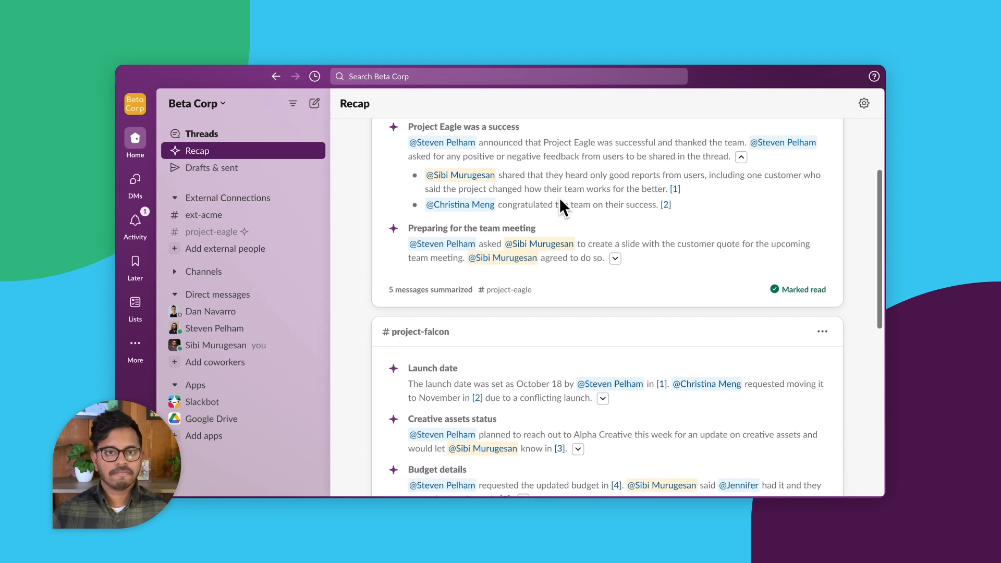
mouse_move(667, 204)
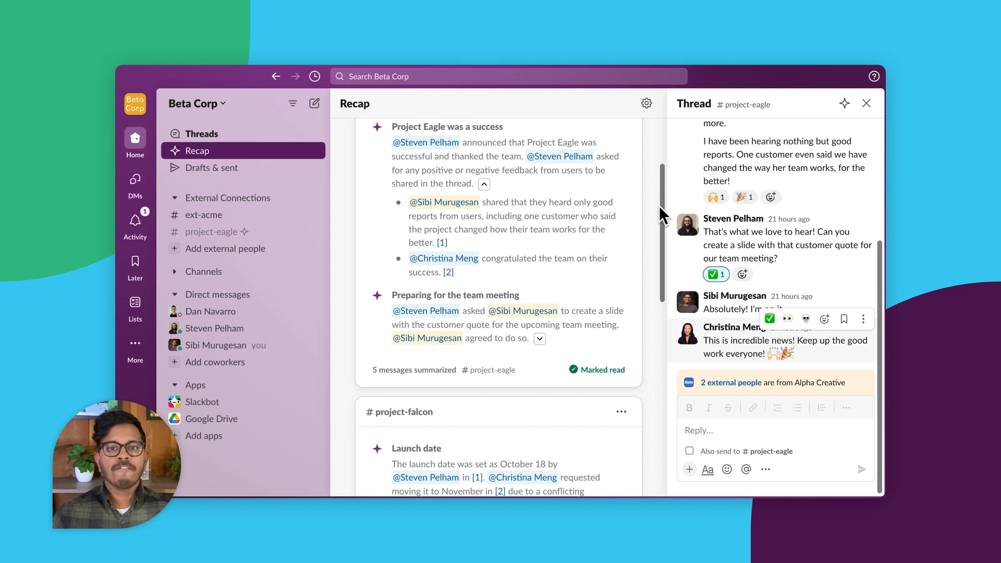
Step: Close the project-eagle thread and read the recap down to its Rejoice! time-saved card
click(867, 103)
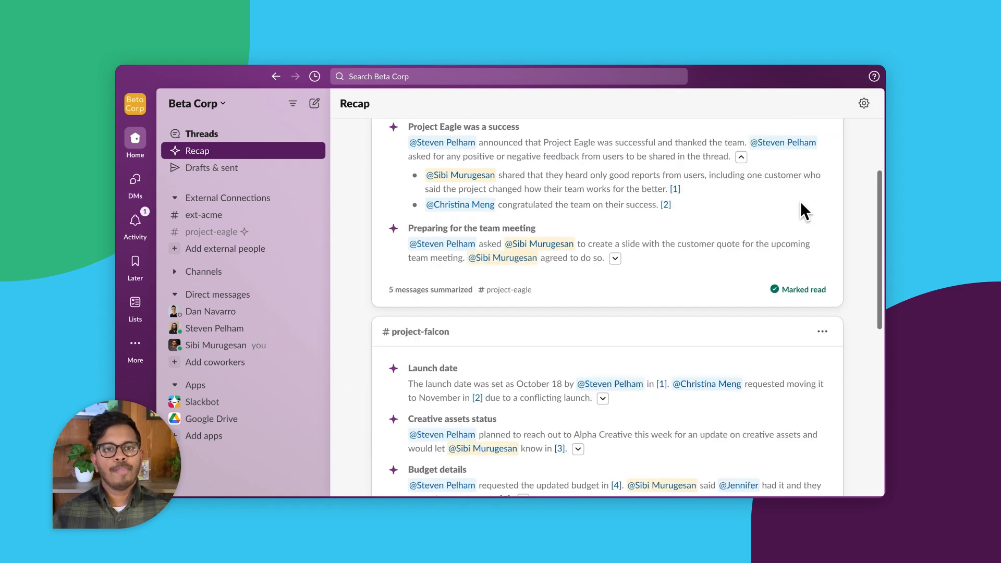
scroll(down, 3)
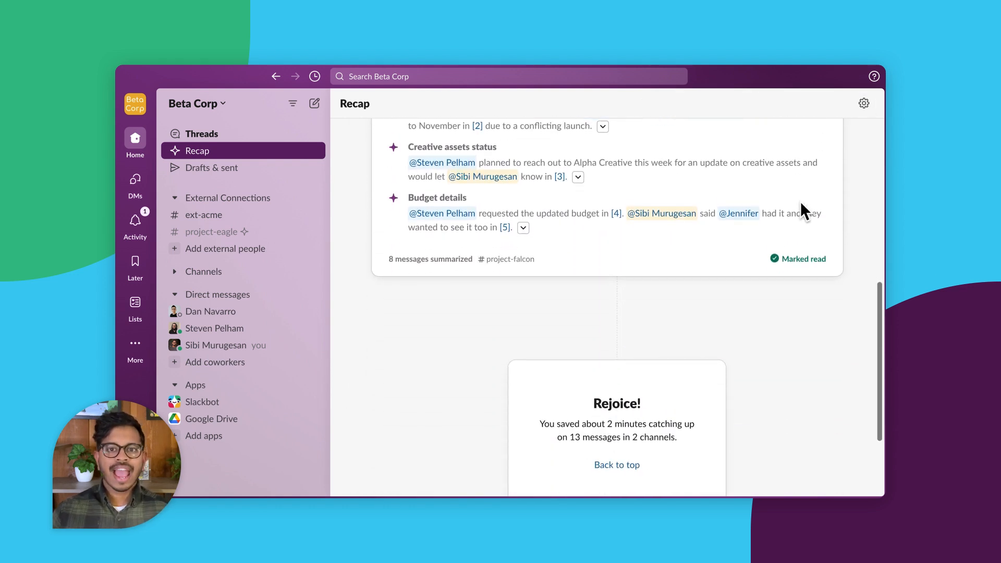
scroll(down, 3)
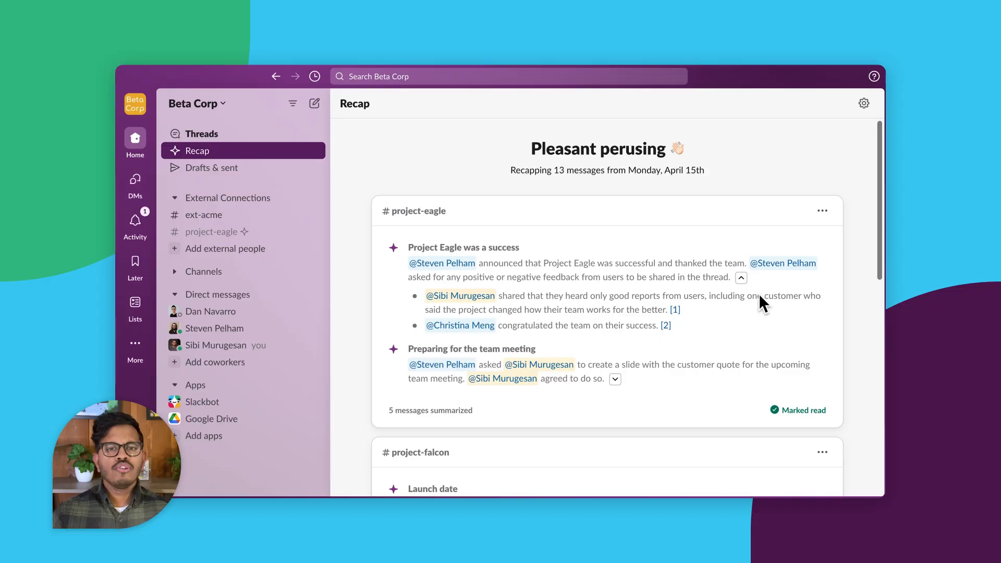
Step: Bring up Manage recap, listing project-eagle and project-falcon as included channels
click(823, 210)
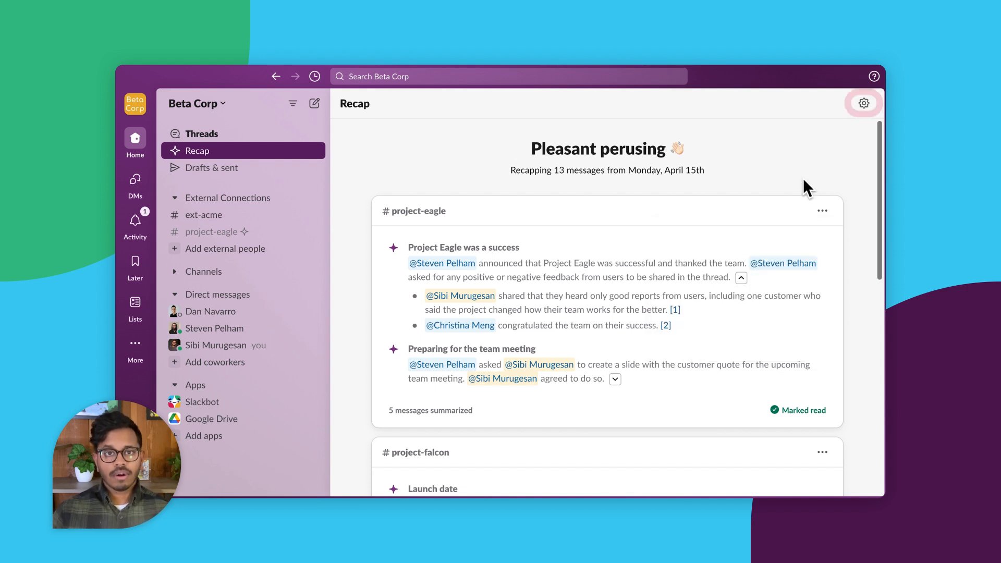
click(863, 103)
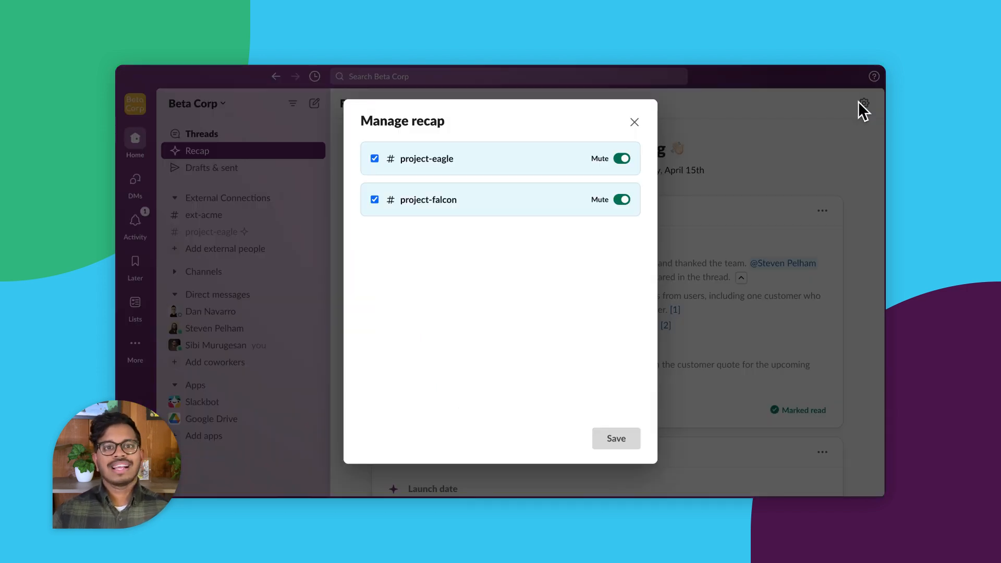